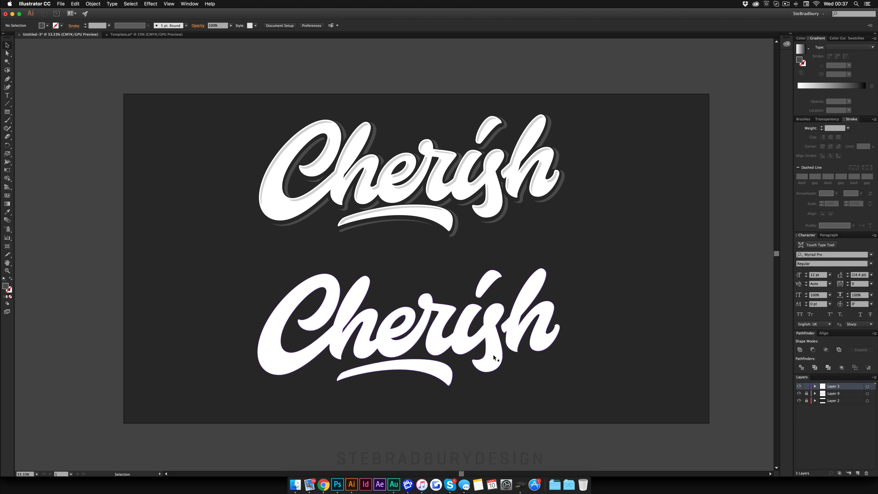
mouse_move(493, 337)
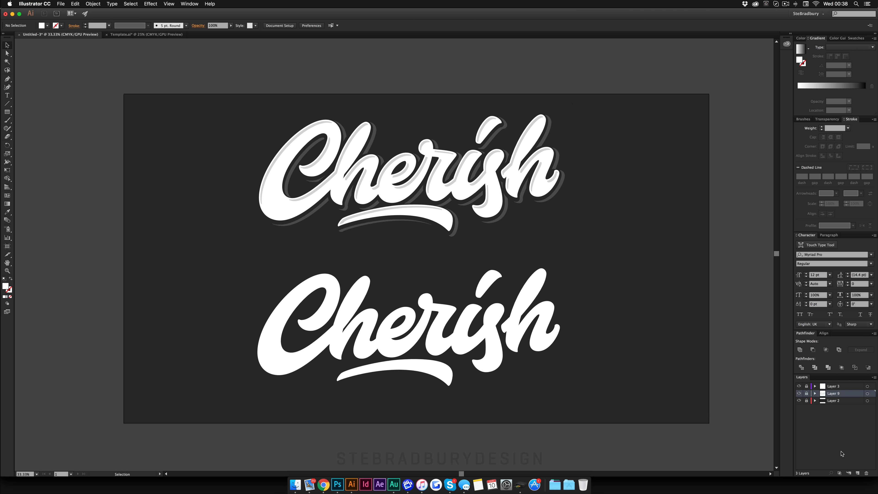
Select the lower Cherish lettering so a copy can go on its own new layer
left_click(849, 472)
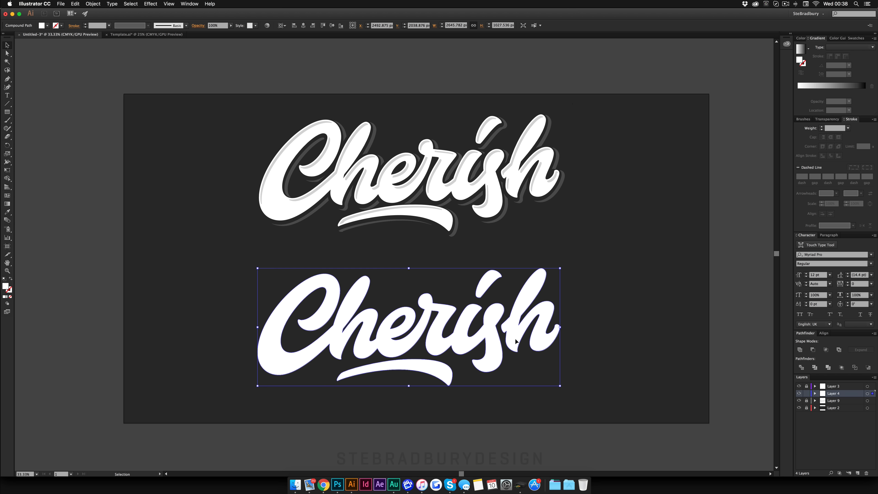
mouse_move(104, 5)
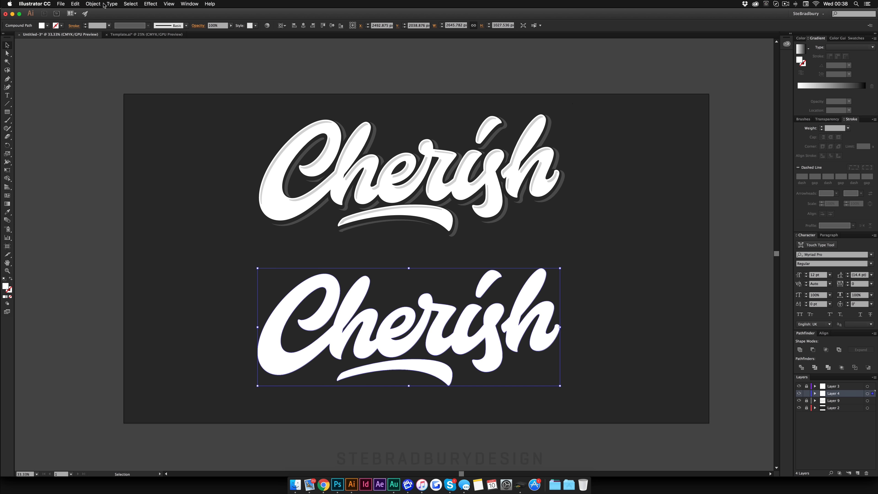
Apply a previewed 12 px Offset Path to the lower Cherish lettering copy
left_click(93, 4)
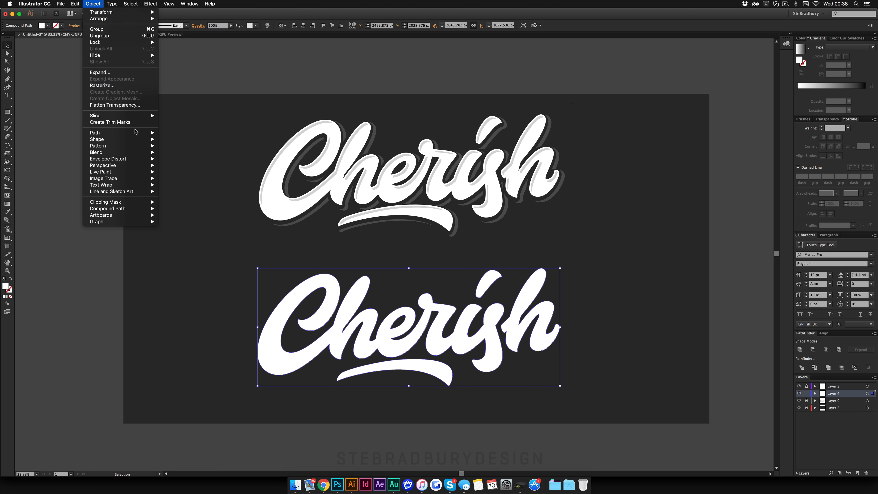
left_click(94, 132)
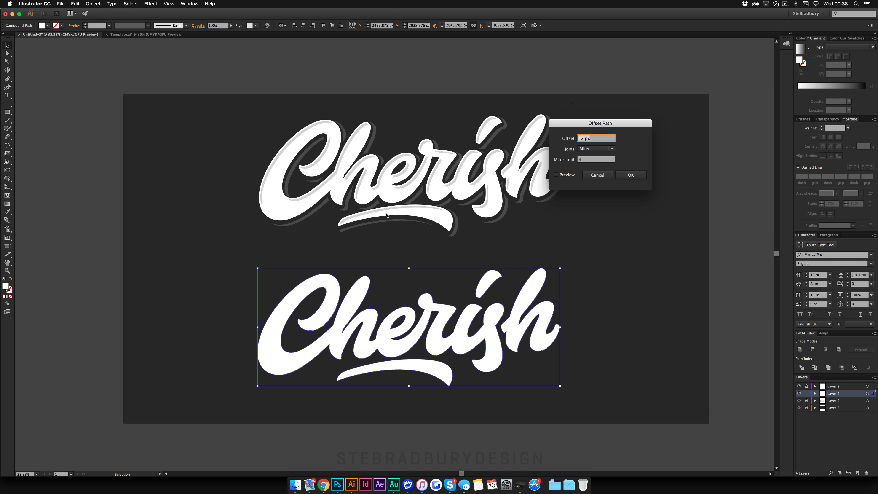
left_click(556, 175)
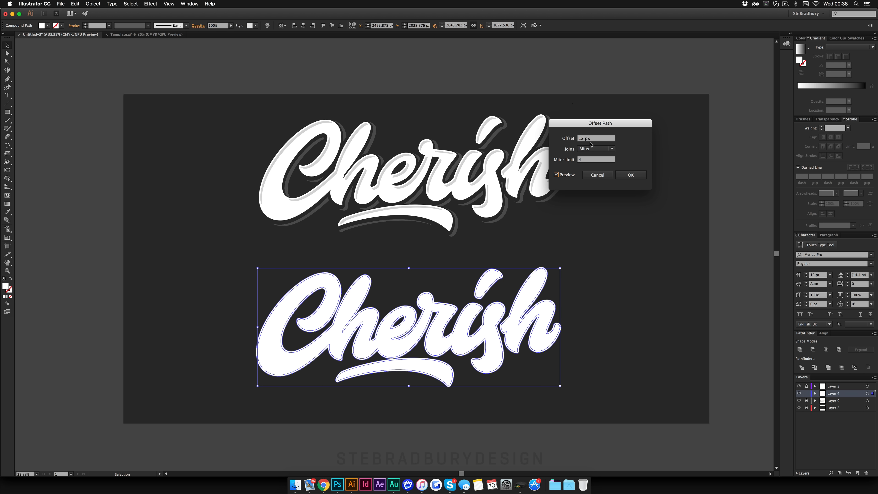
mouse_move(446, 305)
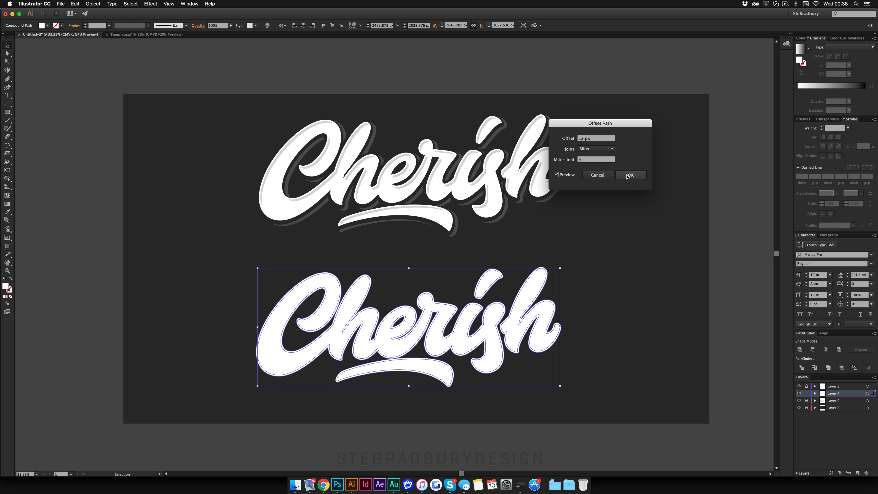
left_click(631, 174)
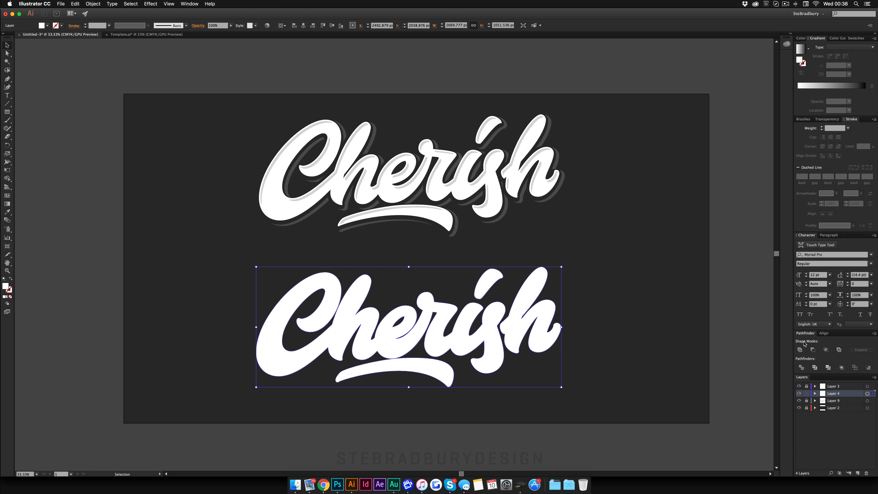
mouse_move(159, 3)
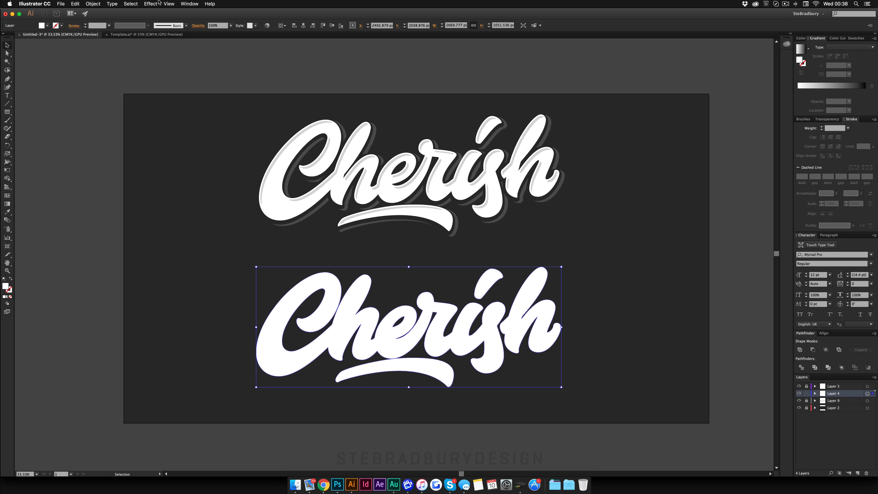
Fill the offset copy with dark grey via the Color Picker
left_click(189, 4)
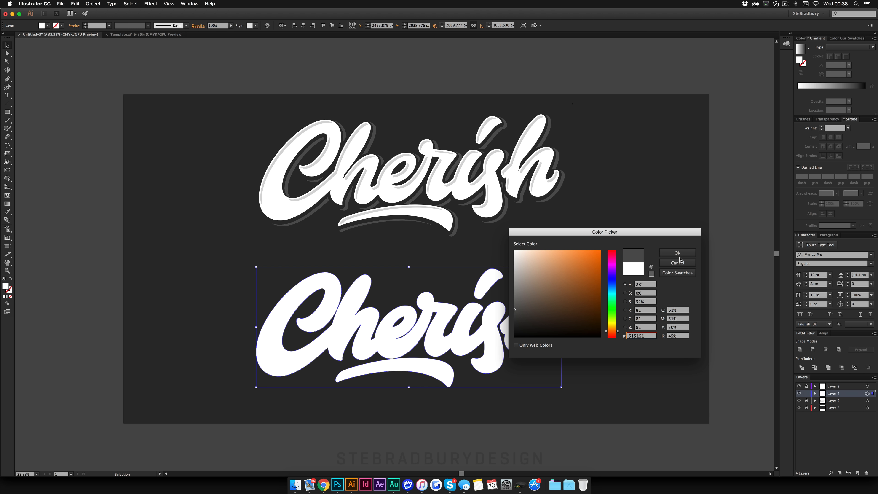
left_click(676, 253)
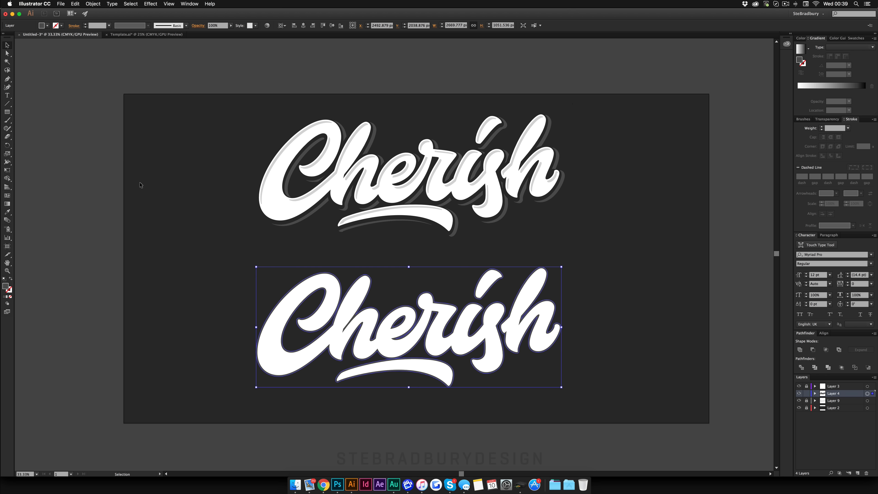
mouse_move(150, 188)
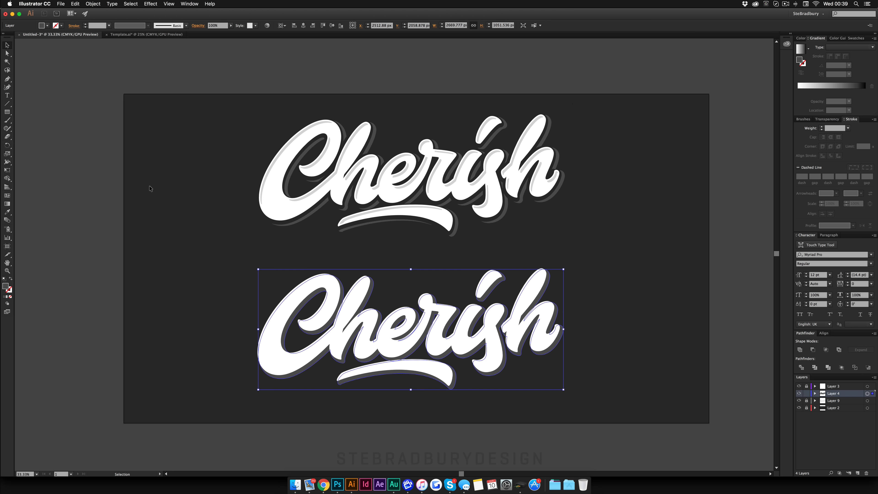
mouse_move(424, 224)
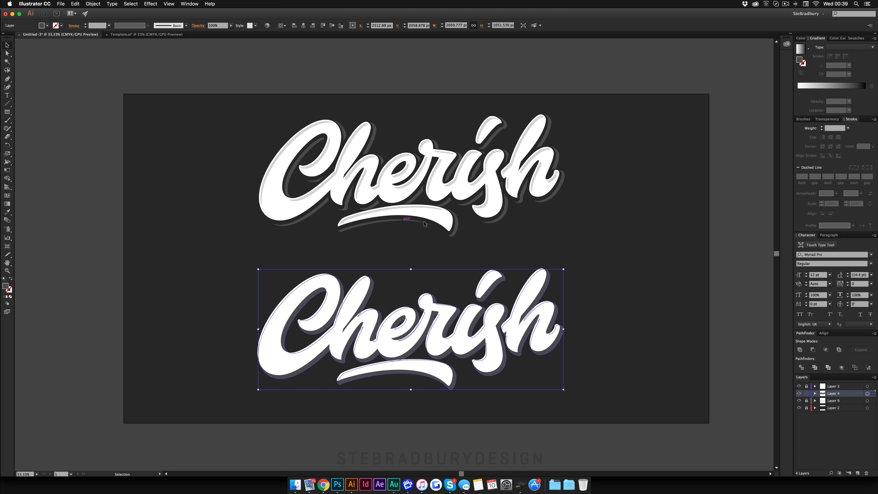
mouse_move(534, 203)
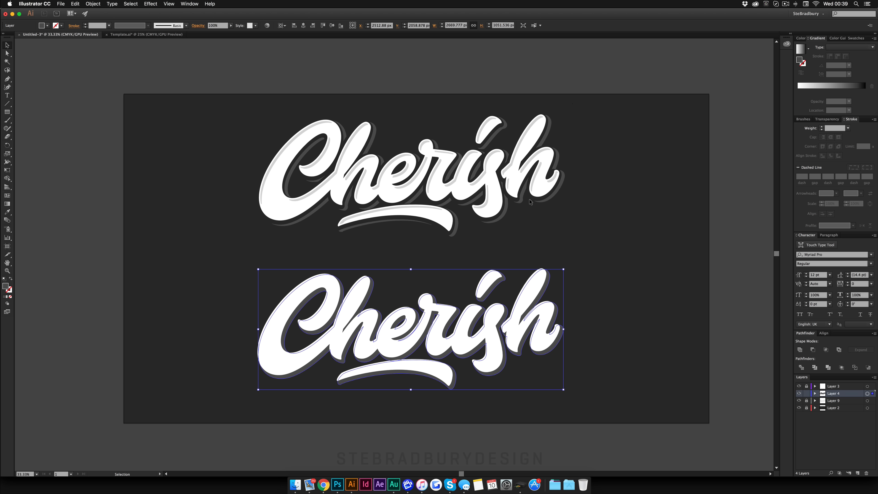
Deselect, duplicate the lettering's layer and select the copied lettering
left_click(605, 294)
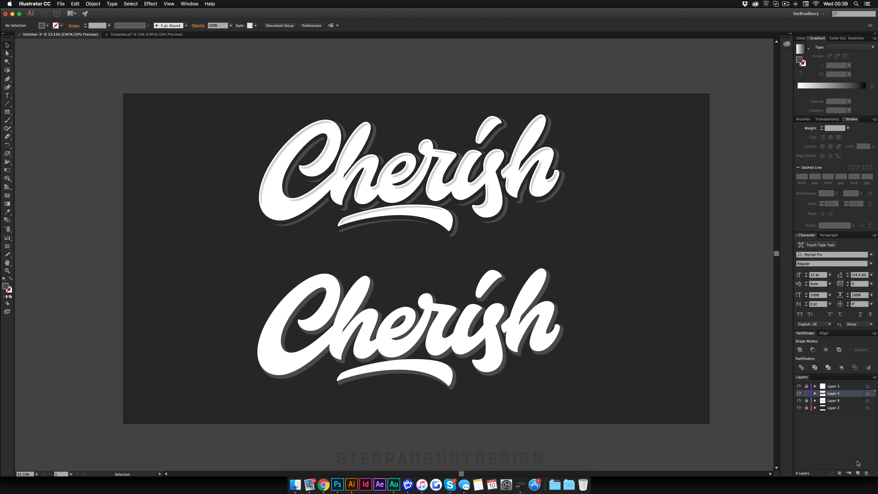
left_click(855, 472)
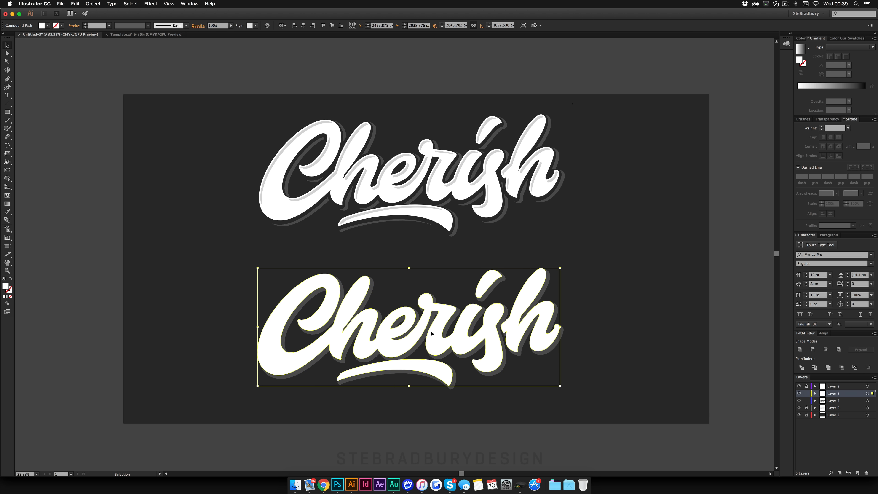
mouse_move(556, 331)
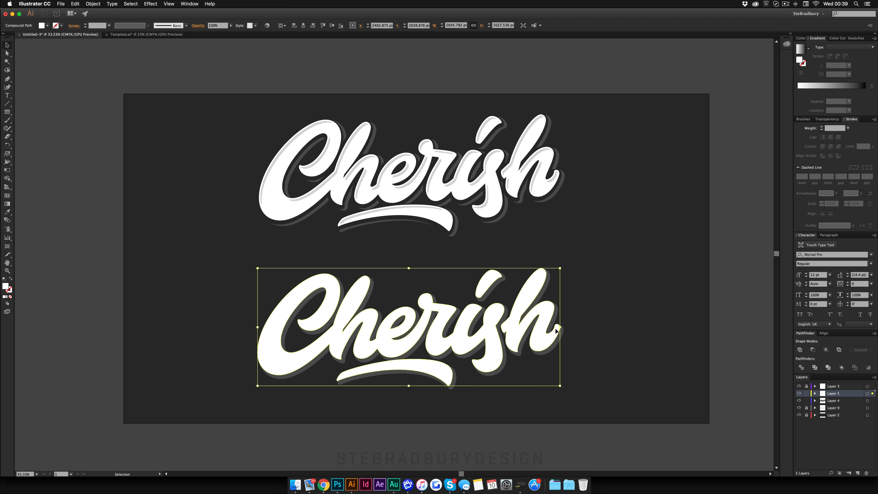
left_click(93, 4)
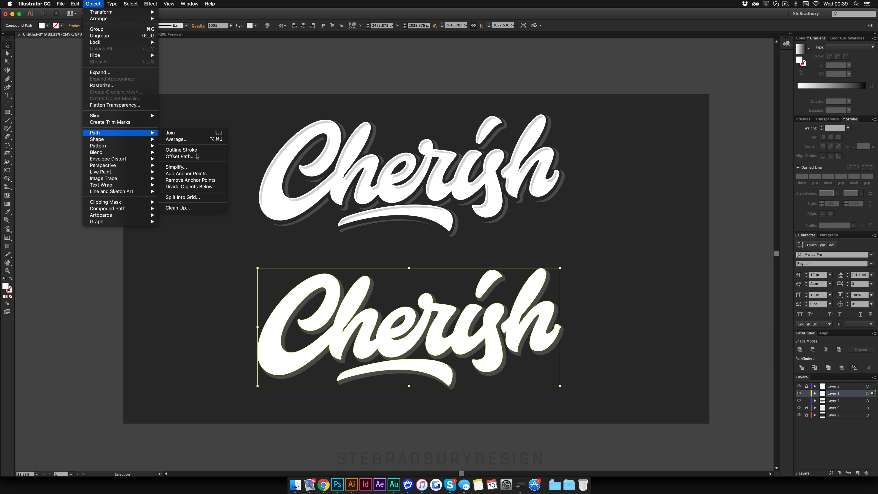
Apply a previewed 17 px Offset Path to the copied lettering
left_click(178, 156)
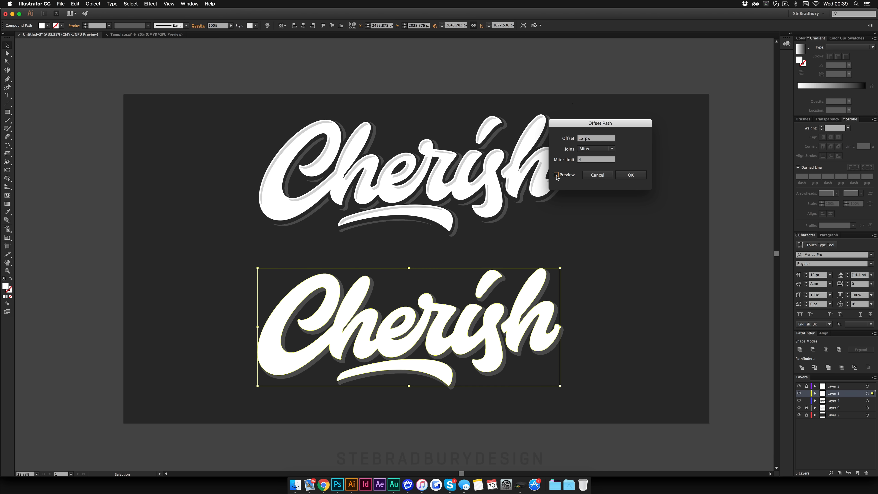
left_click(556, 175)
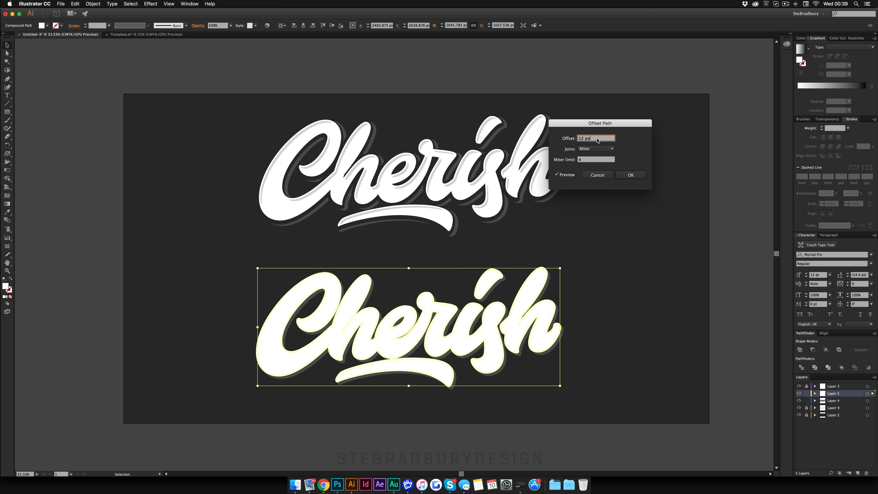
type("17 px")
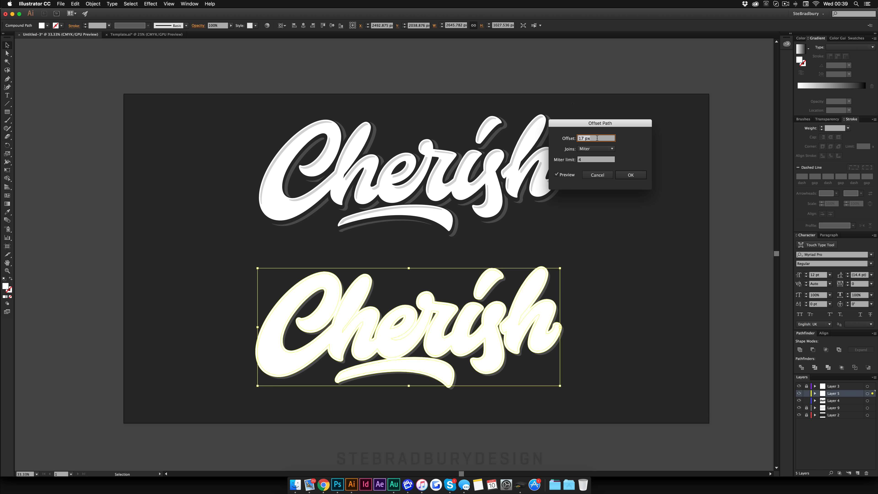
left_click(630, 174)
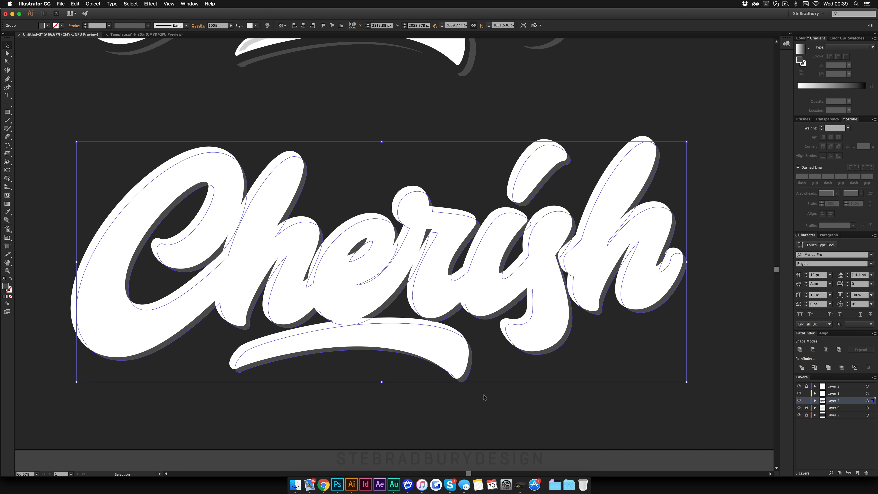
mouse_move(645, 438)
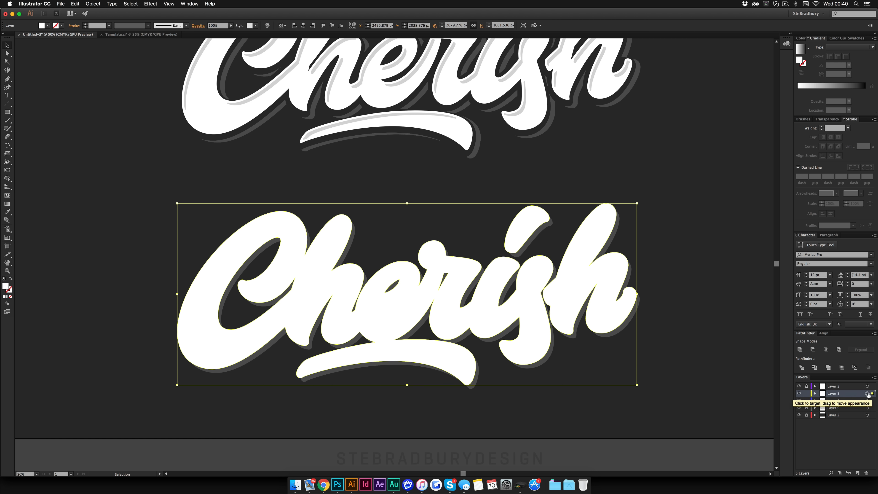
Target Layer 5's wider offset outline, shift it down-right, then deselect to review
left_click(834, 393)
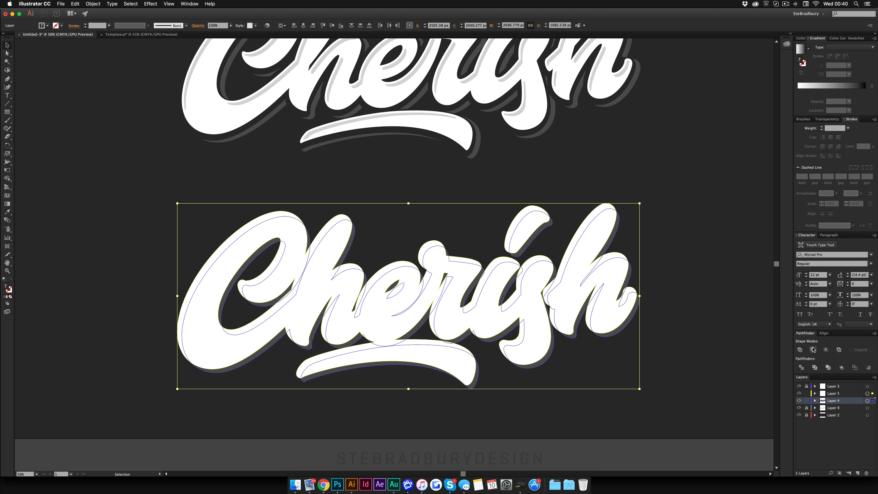
mouse_move(813, 349)
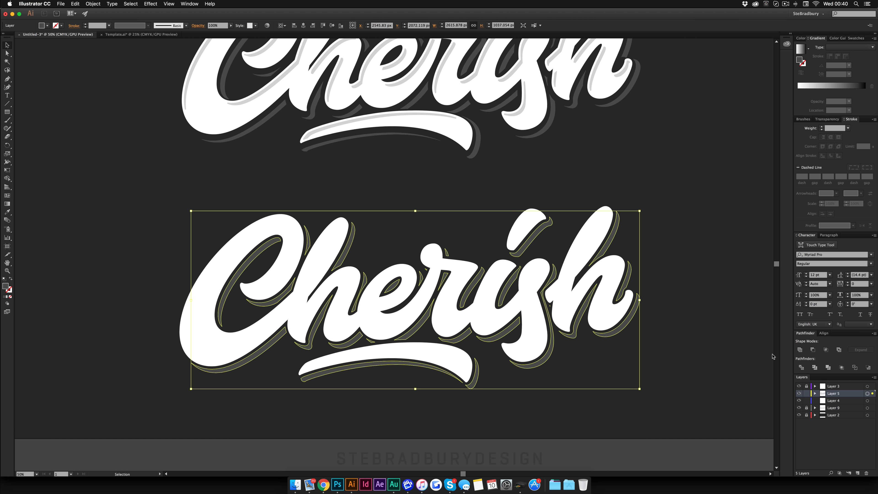
left_click(487, 360)
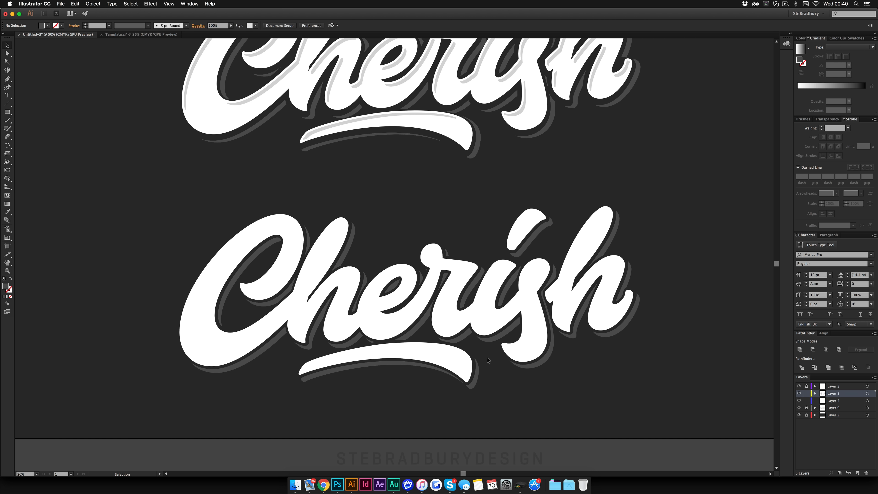
mouse_move(302, 302)
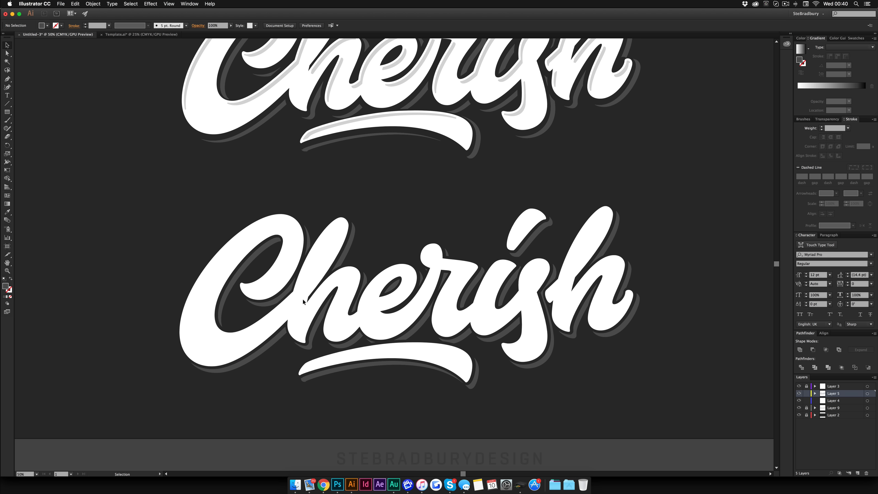
mouse_move(271, 301)
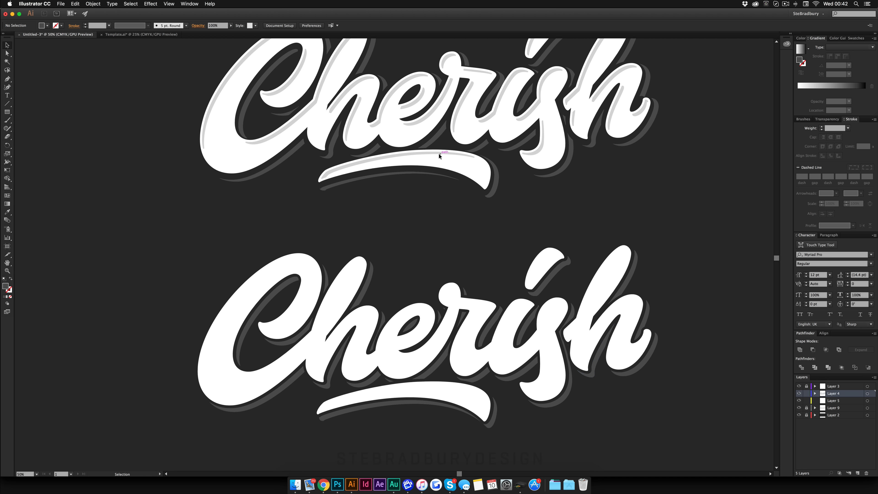
mouse_move(775, 383)
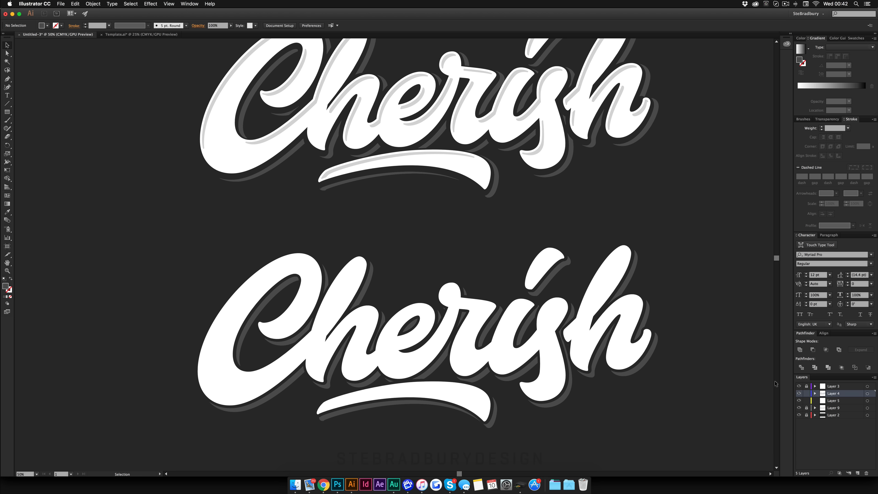
mouse_move(805, 393)
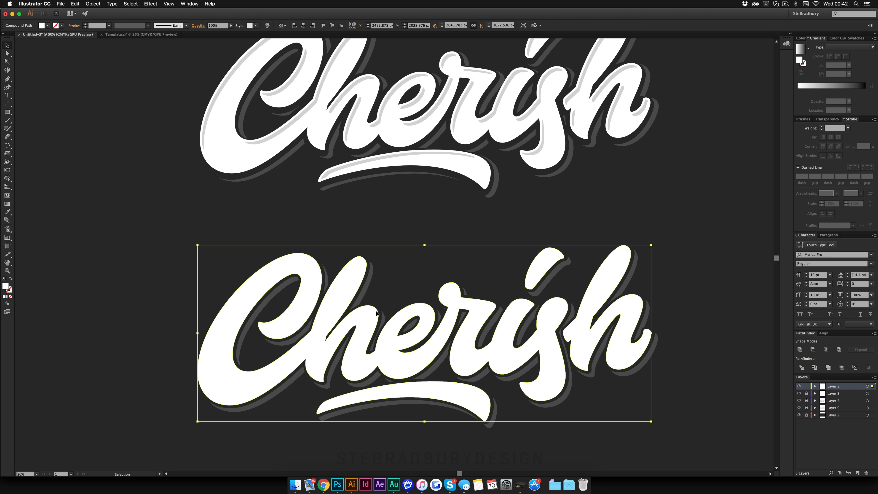
Bring up the Object path commands for the selected lower Cherish lettering
left_click(93, 4)
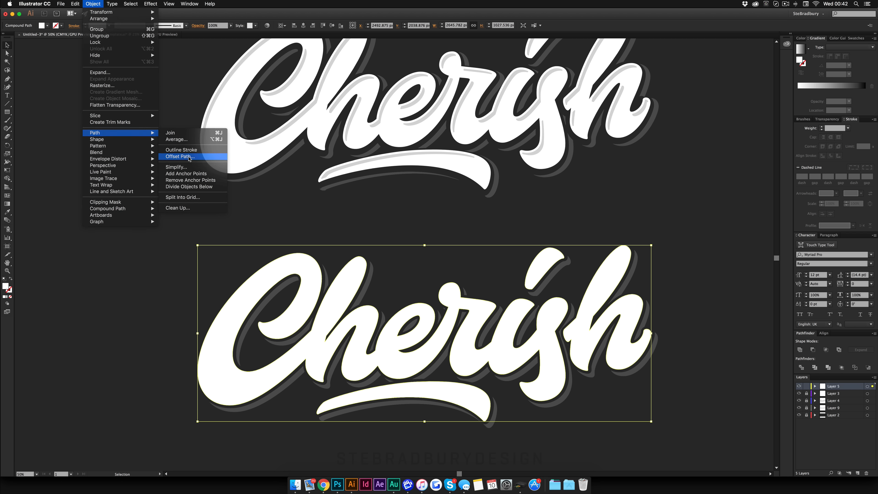
Start a -12 px Offset Path and set the lettering layer's highlight colour to red
left_click(178, 156)
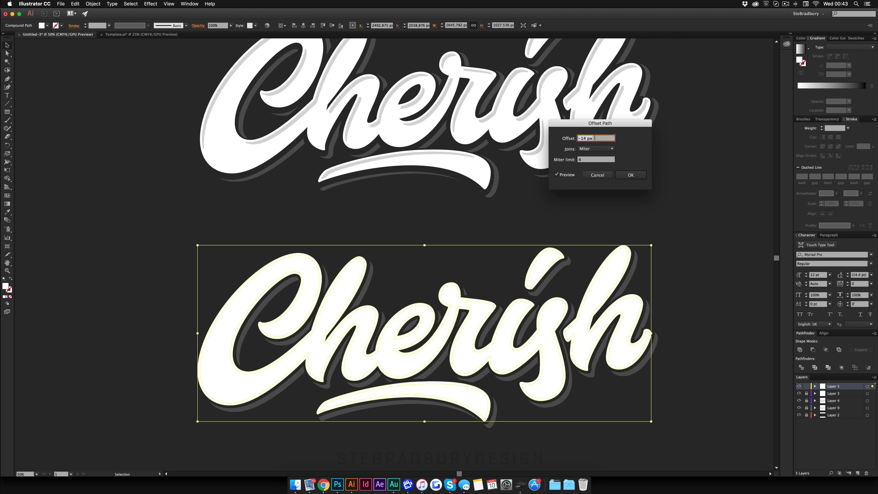
type("-12 px")
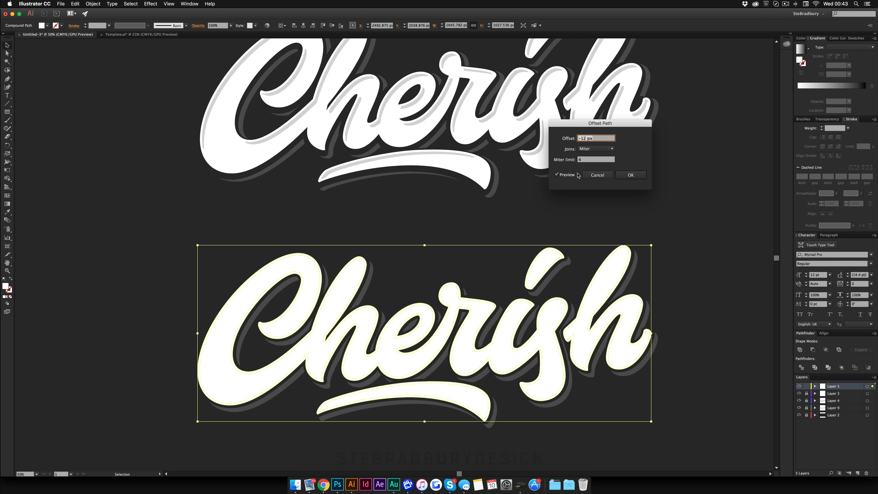
double_click(834, 386)
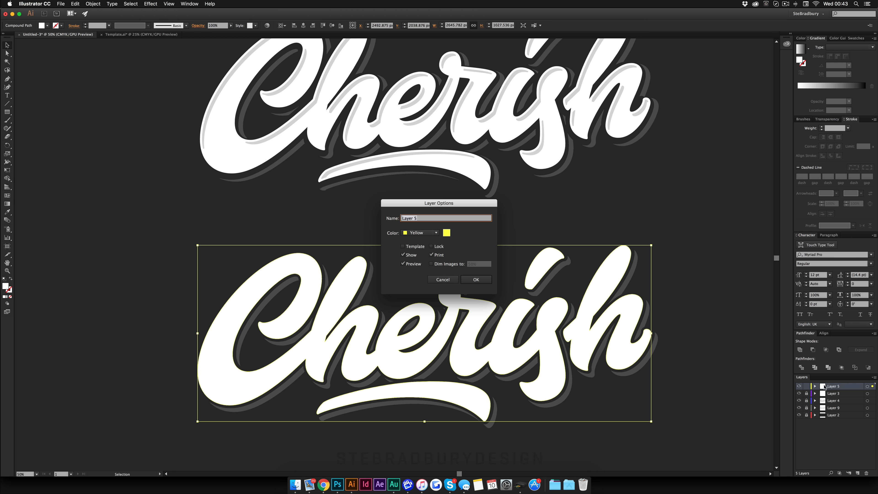
left_click(421, 233)
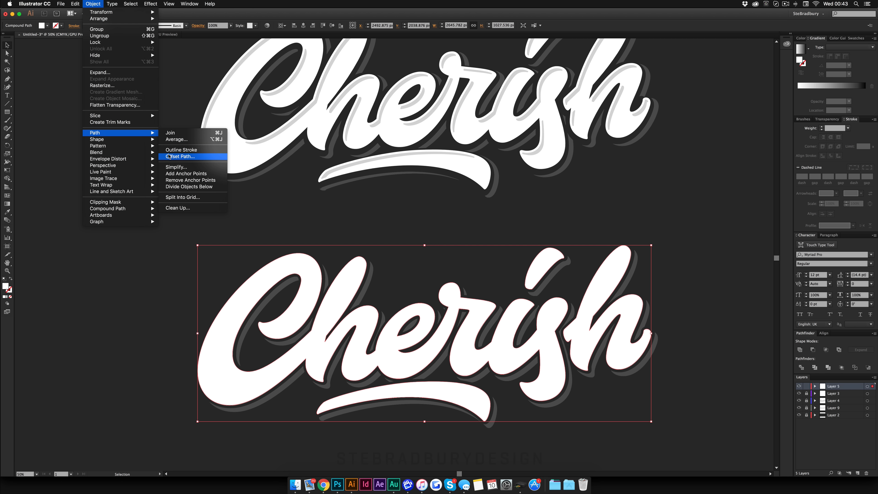
Try -8, -11 and -14 px offsets, then apply the 12 px inward offset
left_click(179, 156)
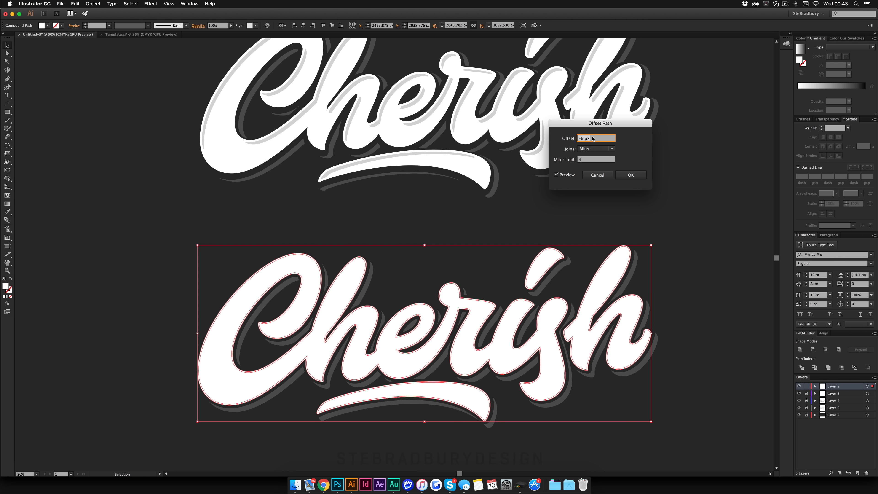
type("-8 px")
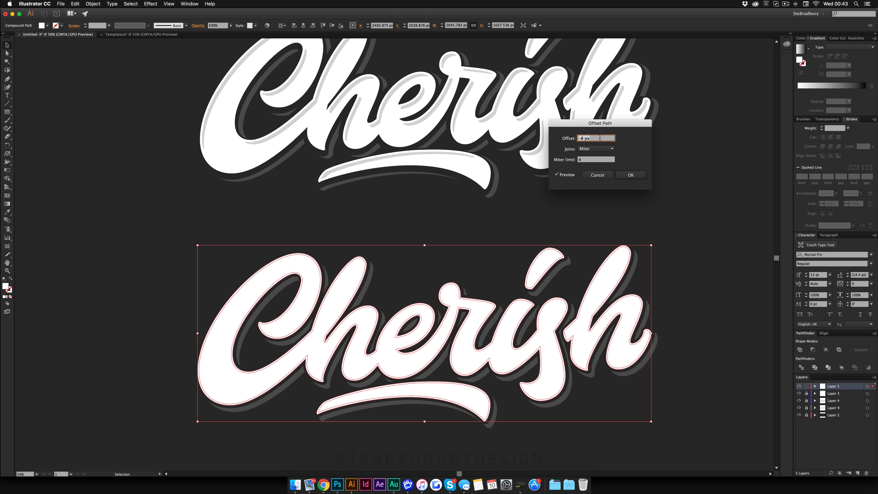
type("-11 px")
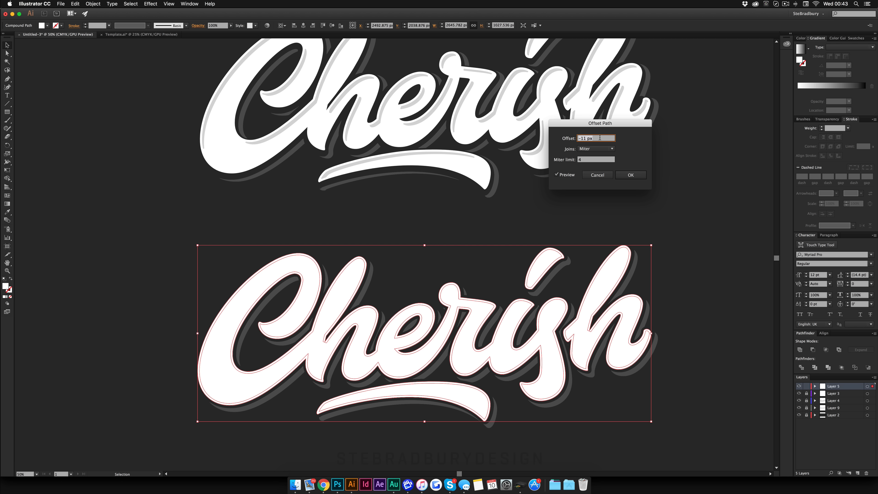
type("-14 px")
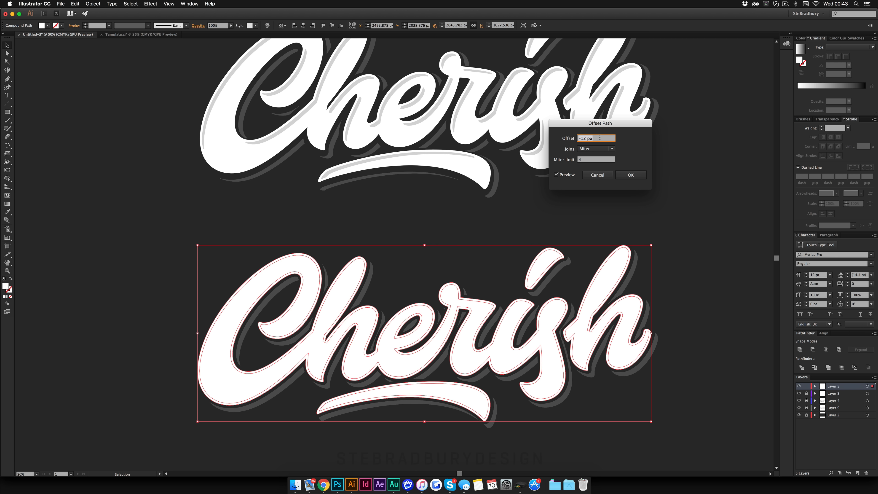
left_click(631, 174)
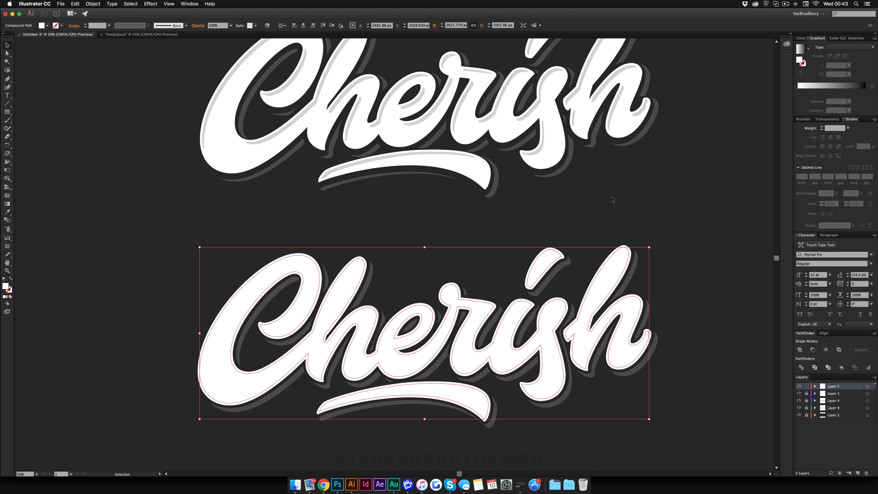
Fill the inset compound path with light grey and deselect to check the white rim
left_click(7, 53)
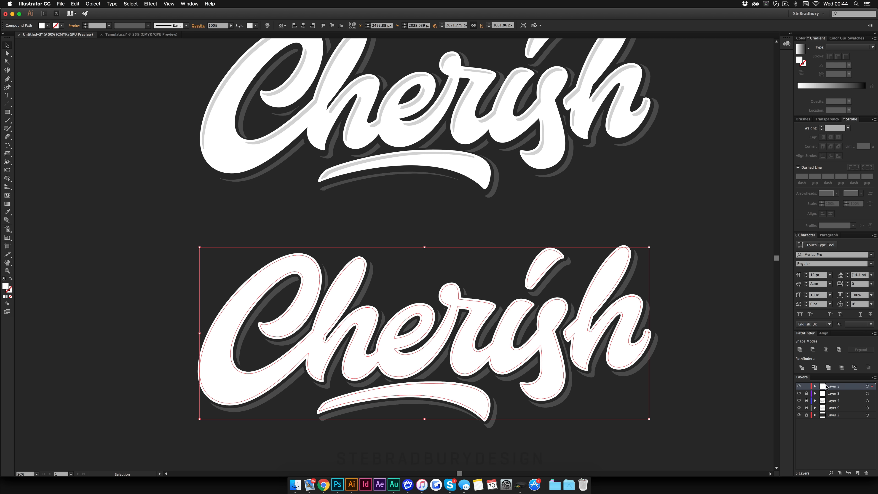
left_click(815, 386)
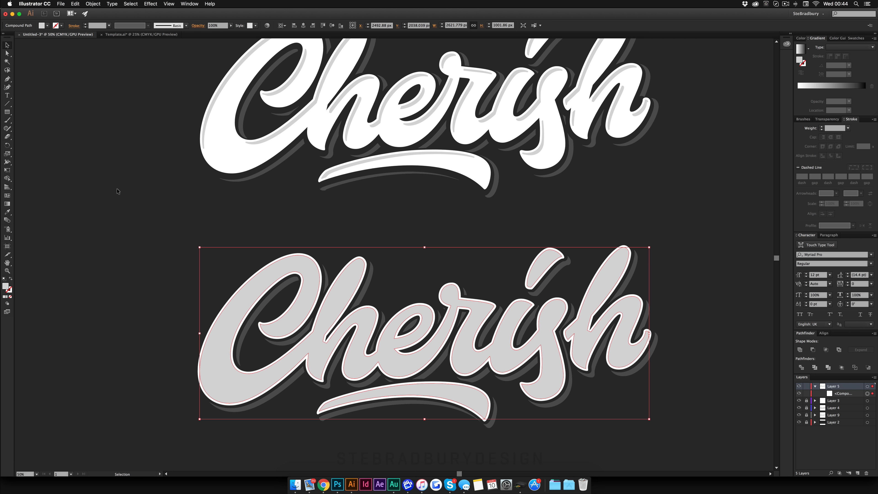
left_click(666, 433)
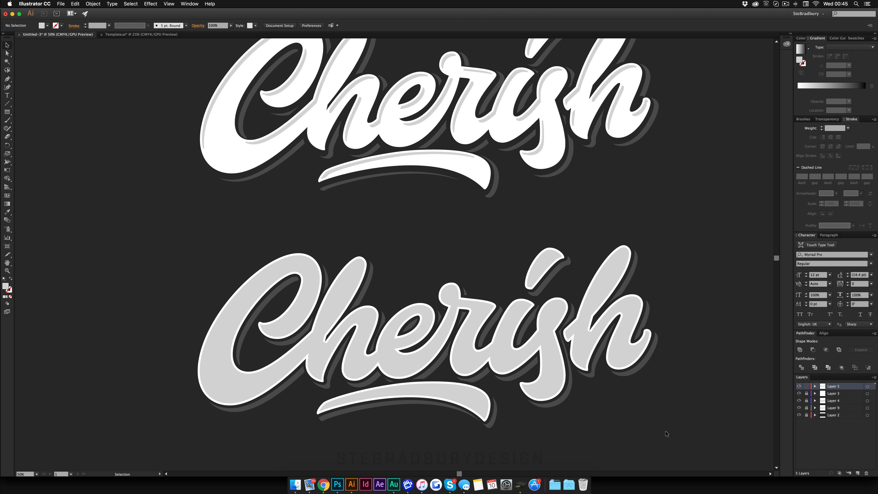
Add Layer 6 with a nudged white lettering copy, then target the grey shapes on Layer 5
left_click(851, 472)
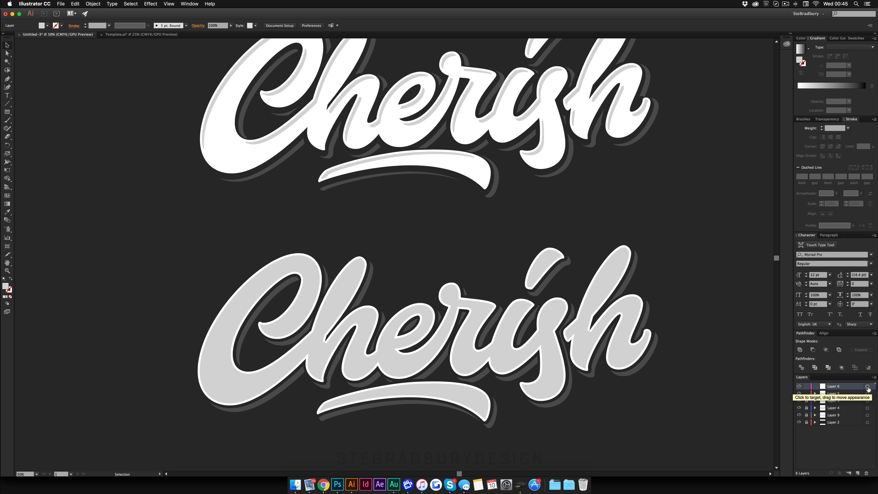
left_click(867, 387)
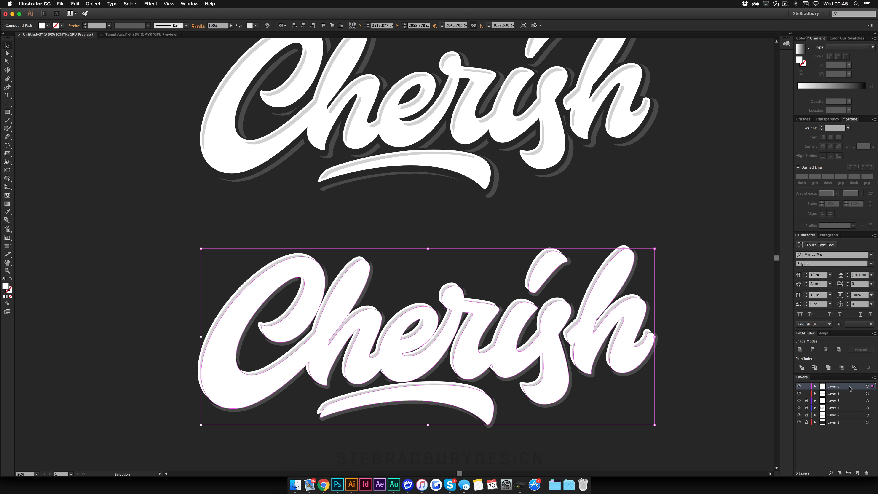
mouse_move(867, 387)
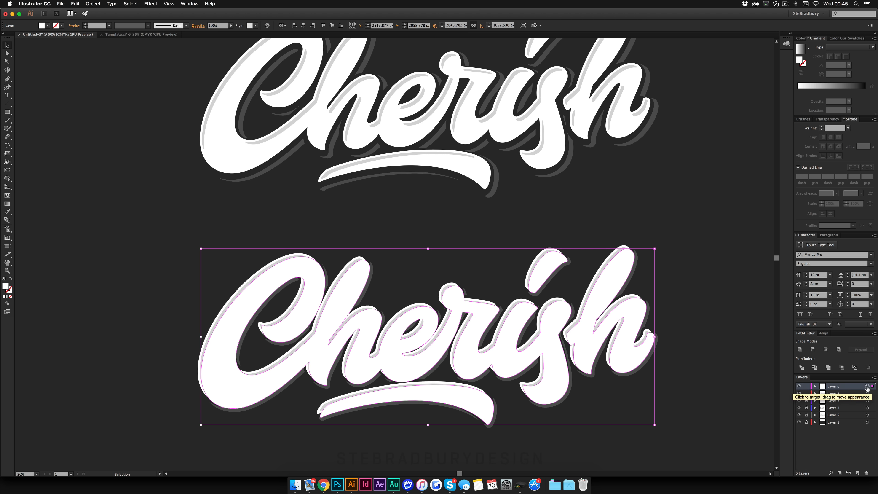
left_click(867, 393)
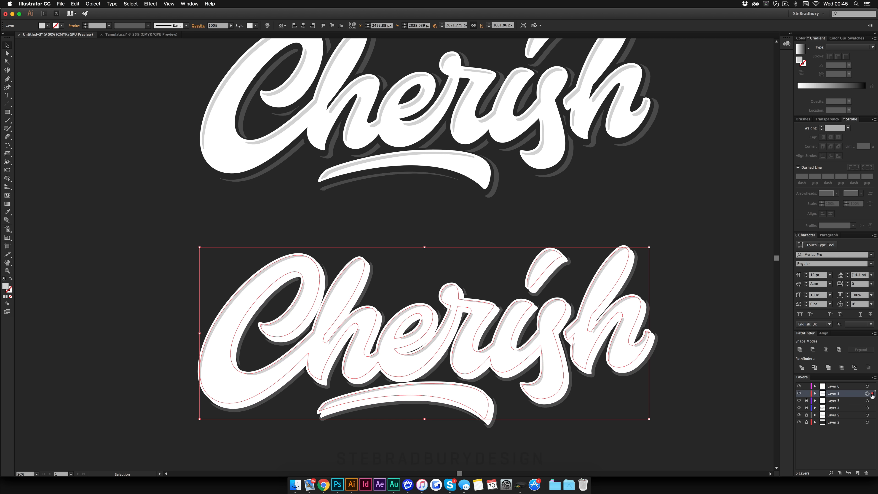
mouse_move(870, 393)
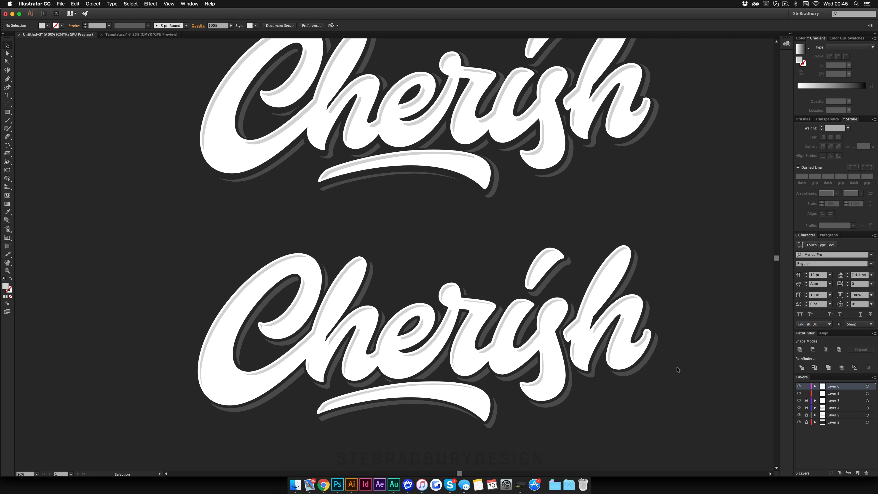
mouse_move(485, 400)
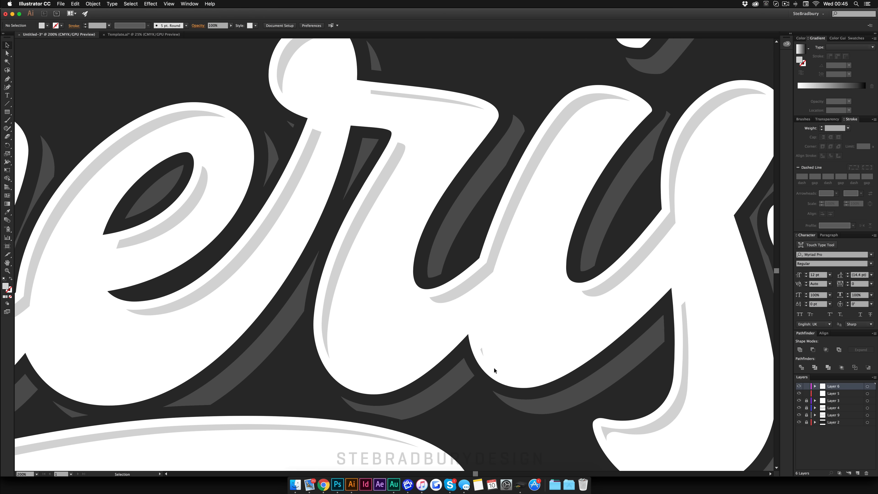
mouse_move(494, 361)
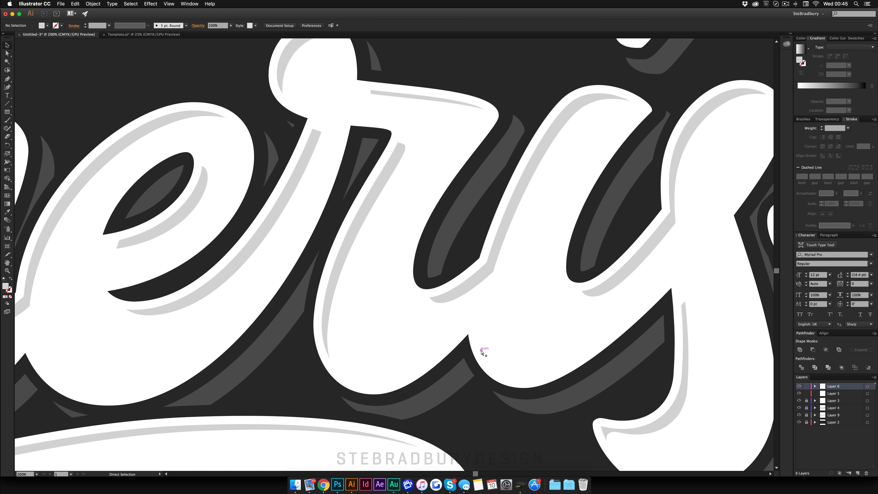
left_click(481, 350)
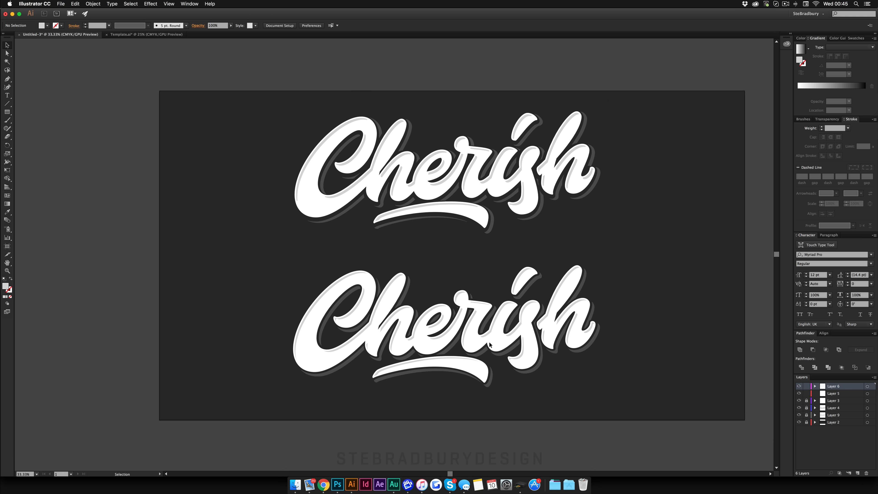
mouse_move(314, 135)
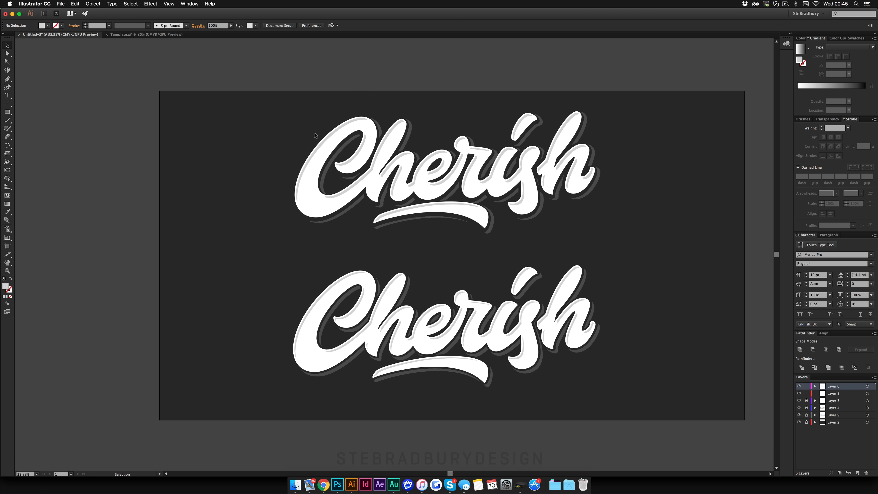
mouse_move(328, 146)
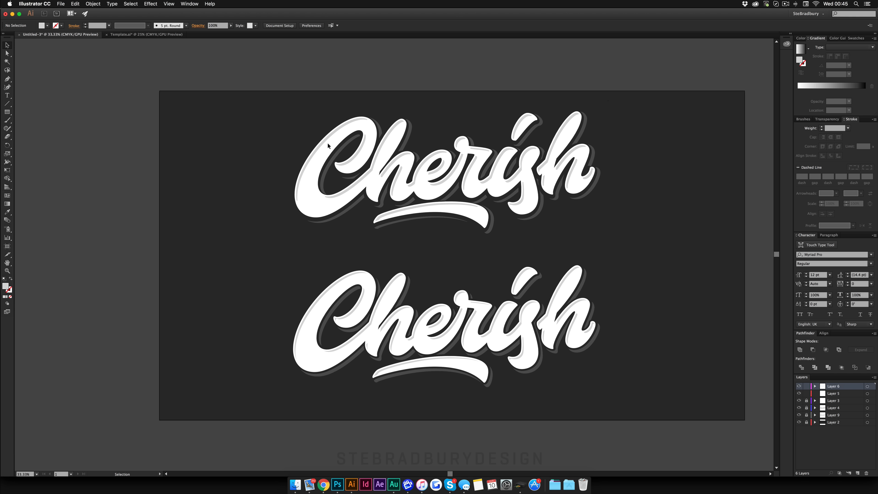
mouse_move(291, 131)
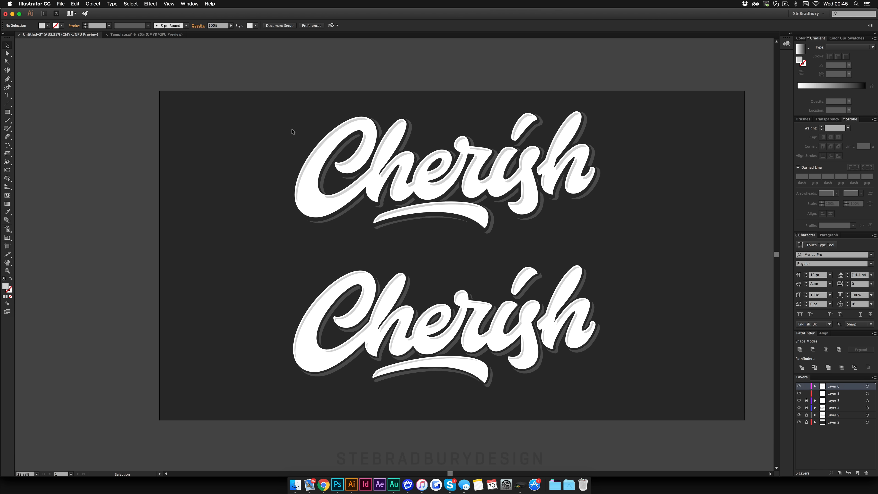
mouse_move(308, 135)
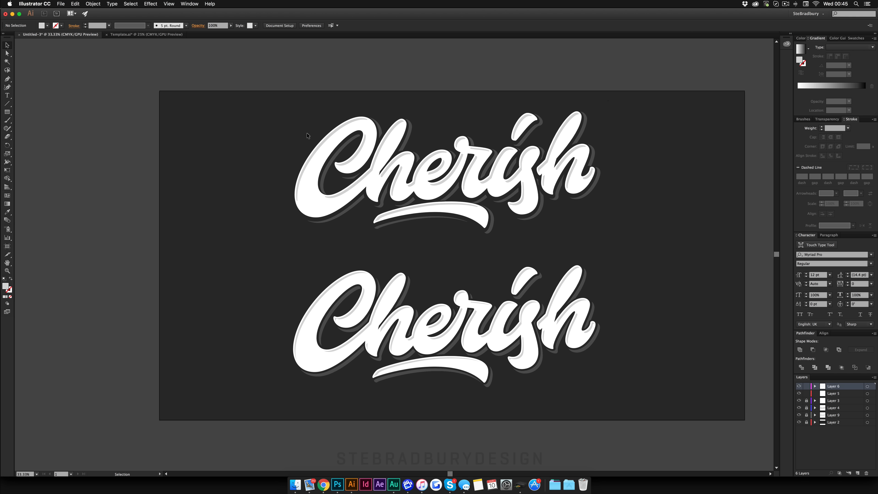
mouse_move(288, 276)
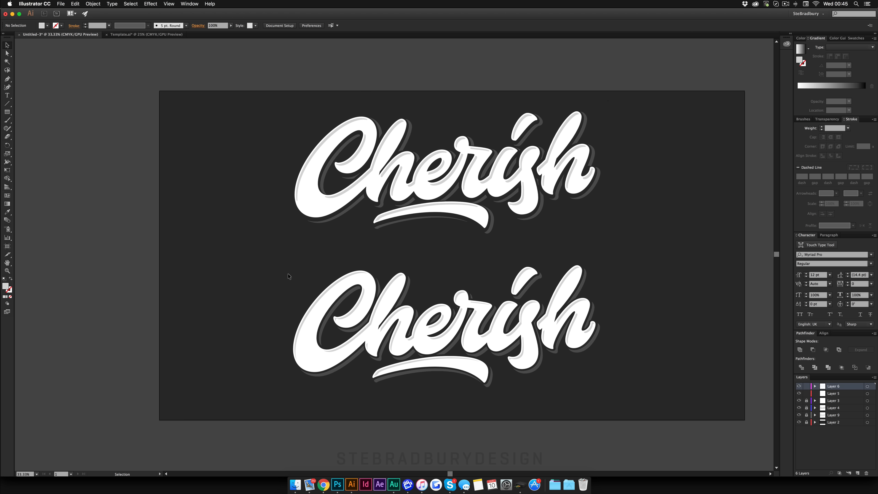